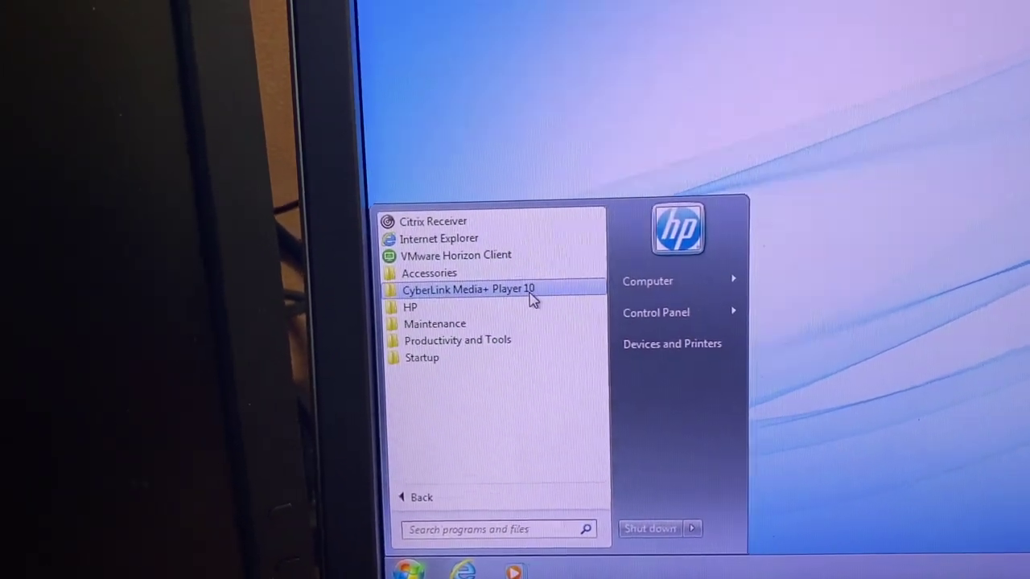
Expand All Programs to list entries like Citrix Receiver, Internet Explorer and the HP folder.
{"action": "left_click", "coordinate": [412, 306]}
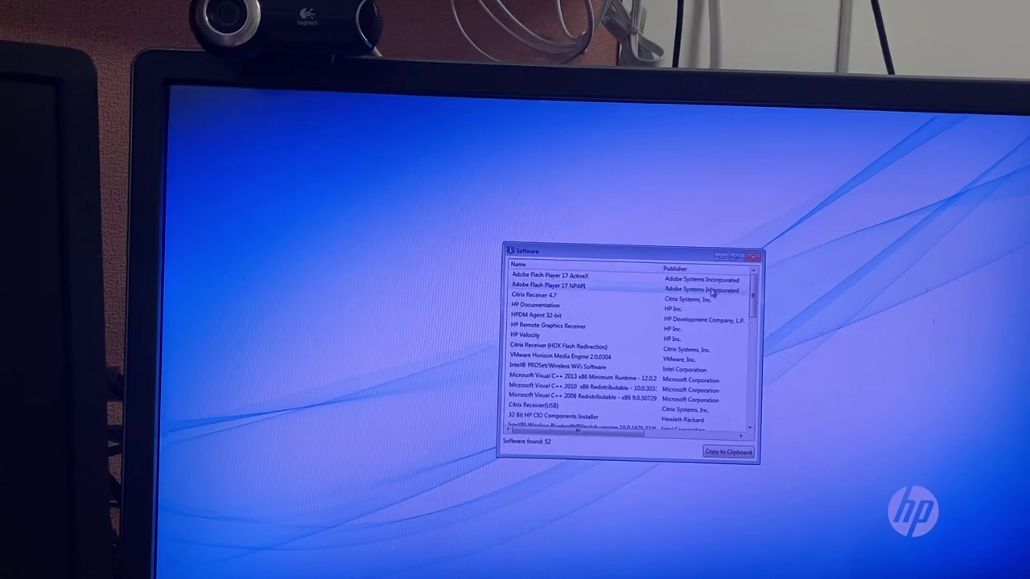
Scroll through the 52 installed software items and their publishers.
{"action": "scroll", "scroll_direction": "down", "scroll_amount": 3}
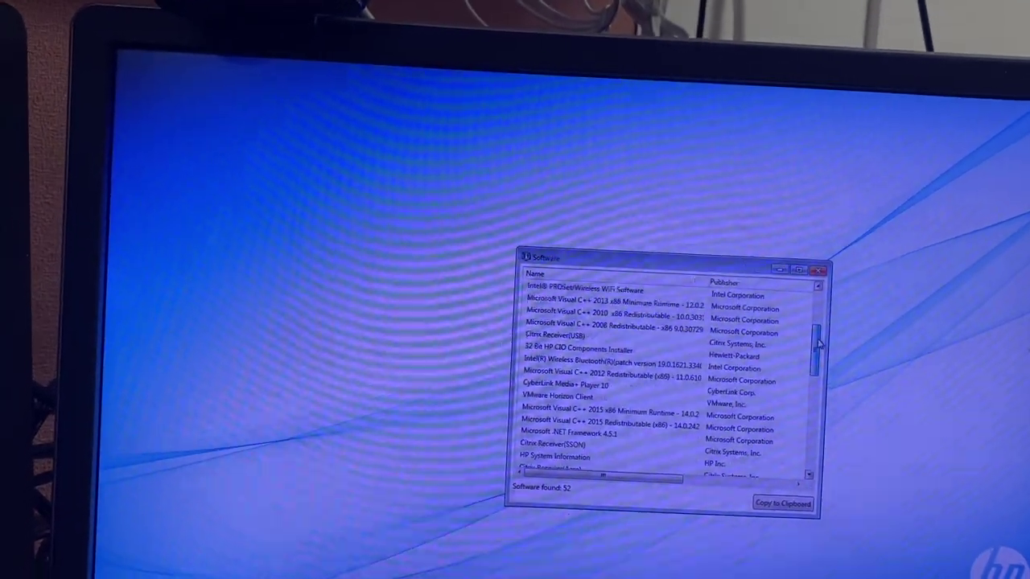
{"action": "scroll", "scroll_direction": "down", "scroll_amount": 3}
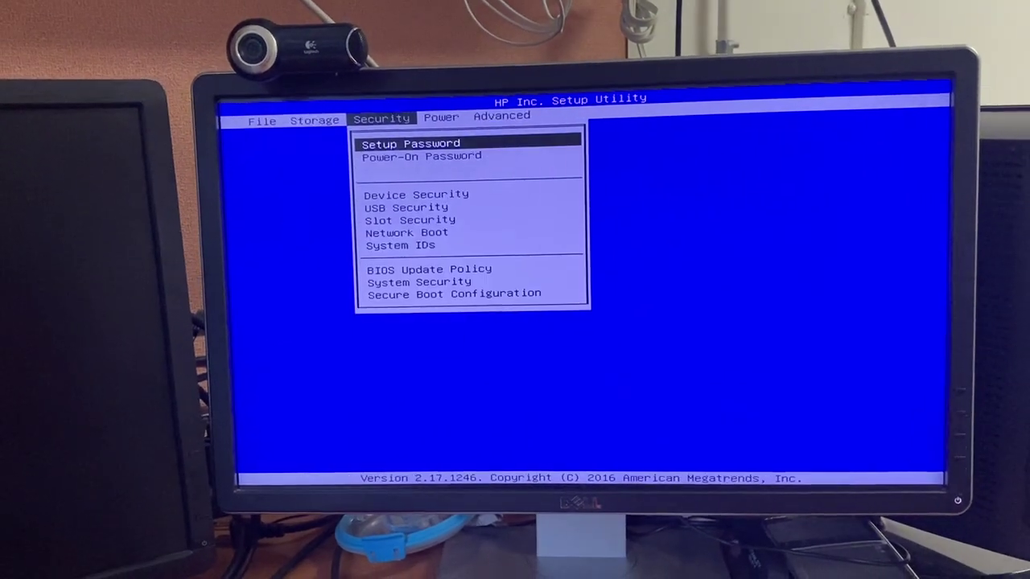
Step through Security entries such as BIOS Update Policy and Network Boot without changing them.
{"action": "key", "text": "Down"}
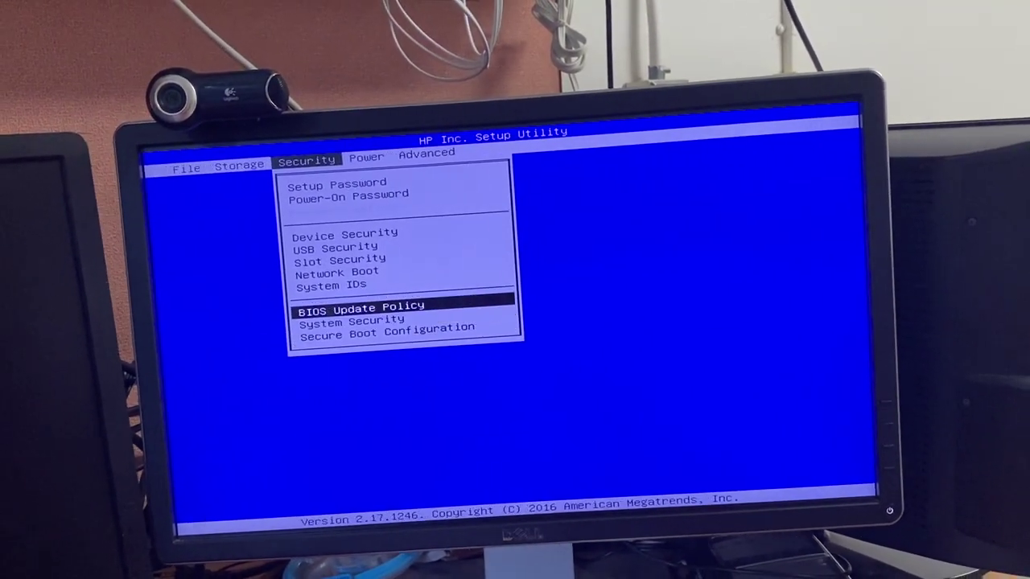
{"action": "key", "text": "Up"}
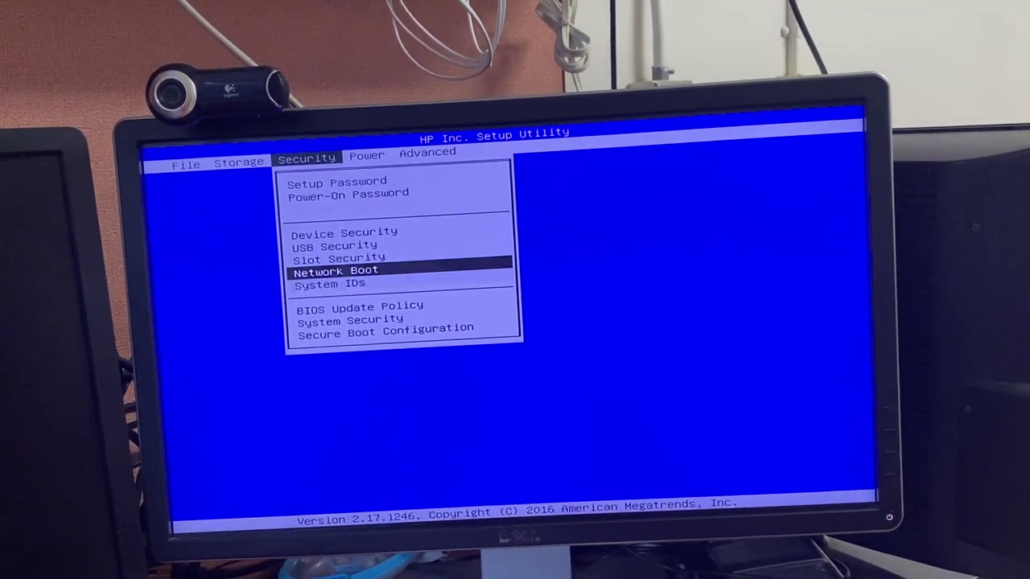